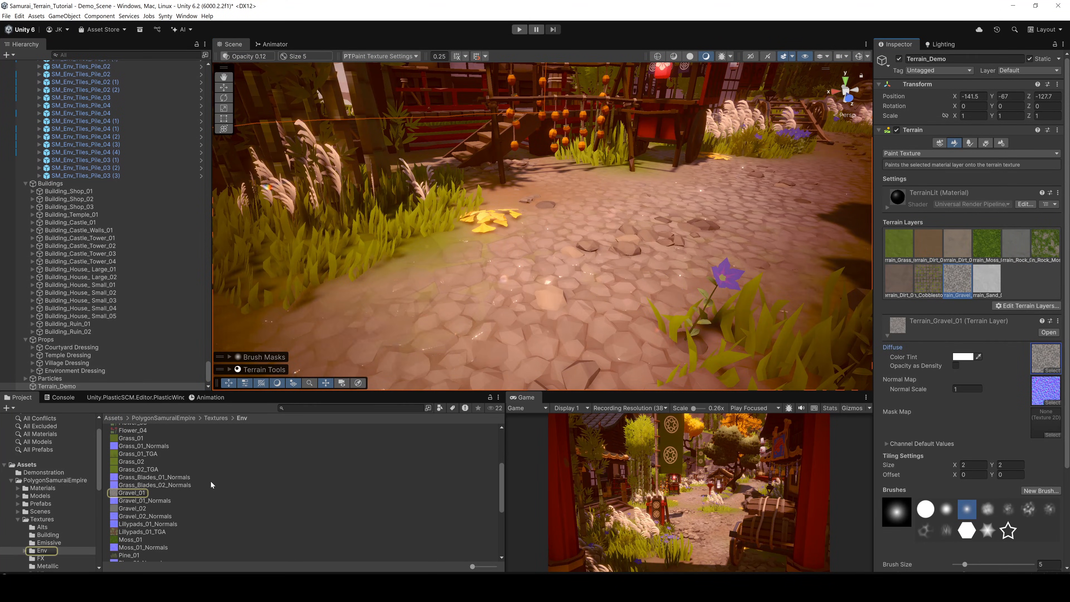
Step: Review the Gravel_01 texture's import compression quality options in the Inspector
click(132, 493)
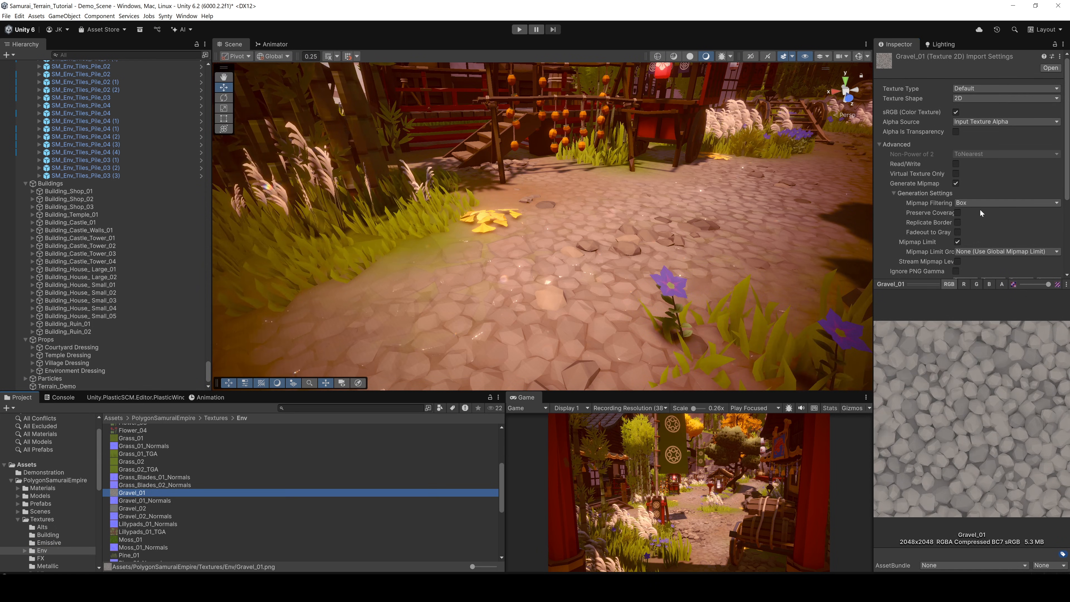
click(1007, 241)
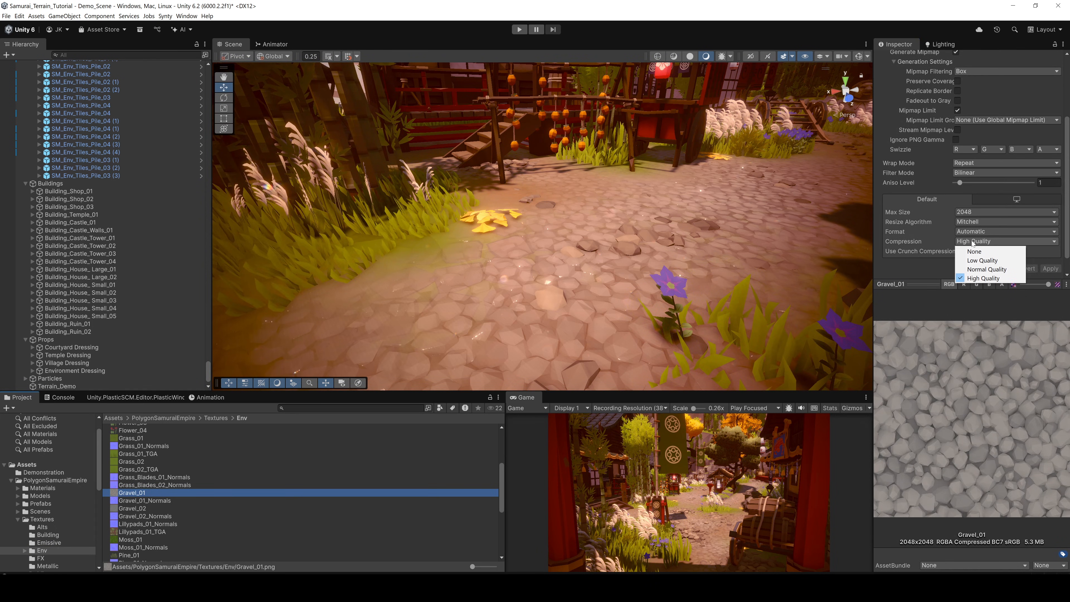
click(987, 269)
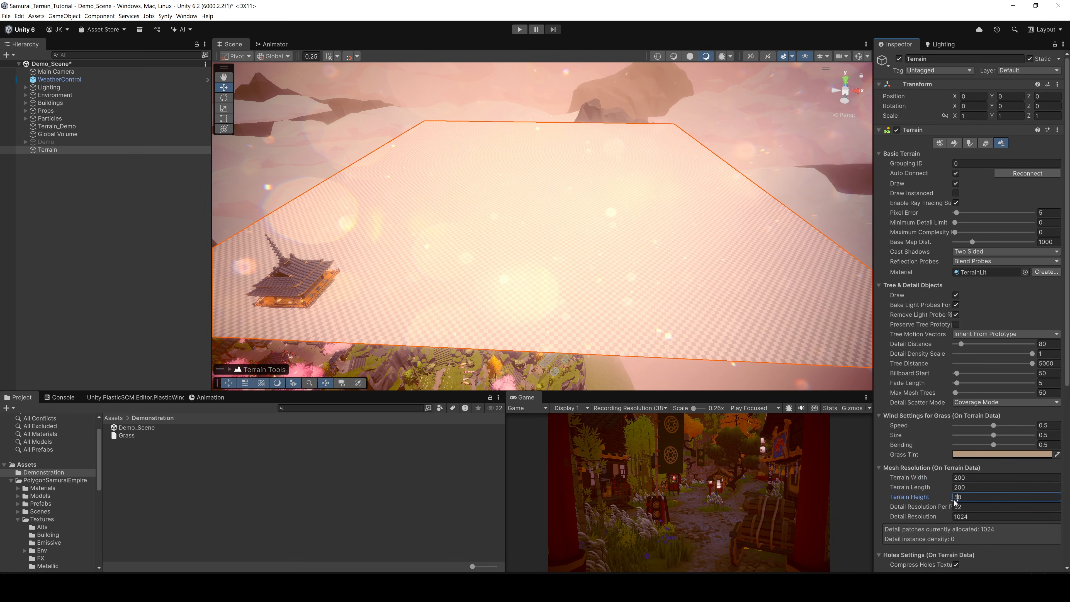
Step: Sculpt a ridge with the raise/lower brush and set Terrain Height to 20
click(957, 143)
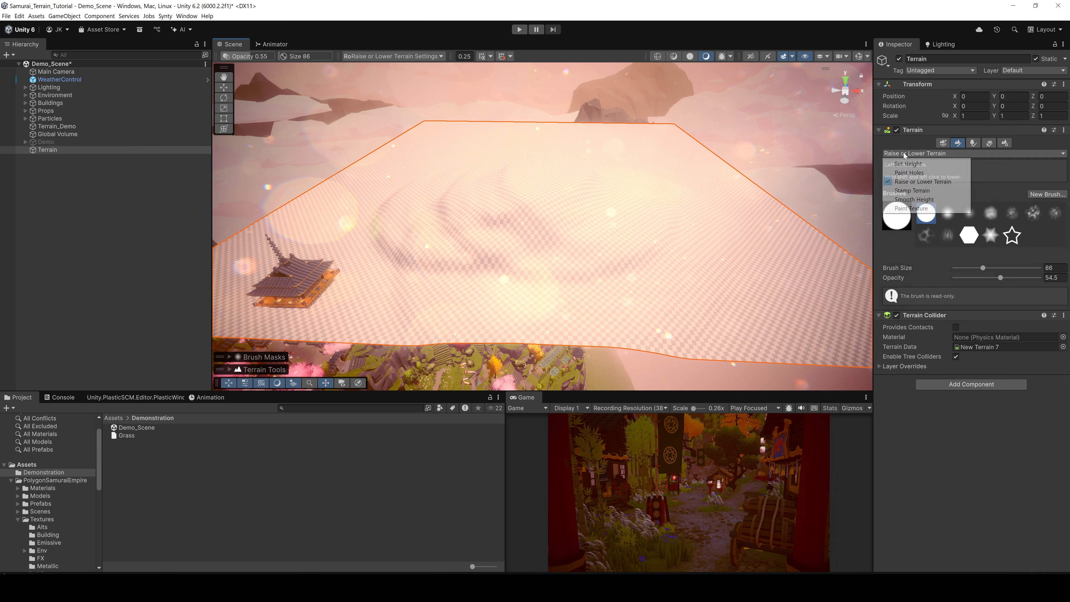
click(909, 164)
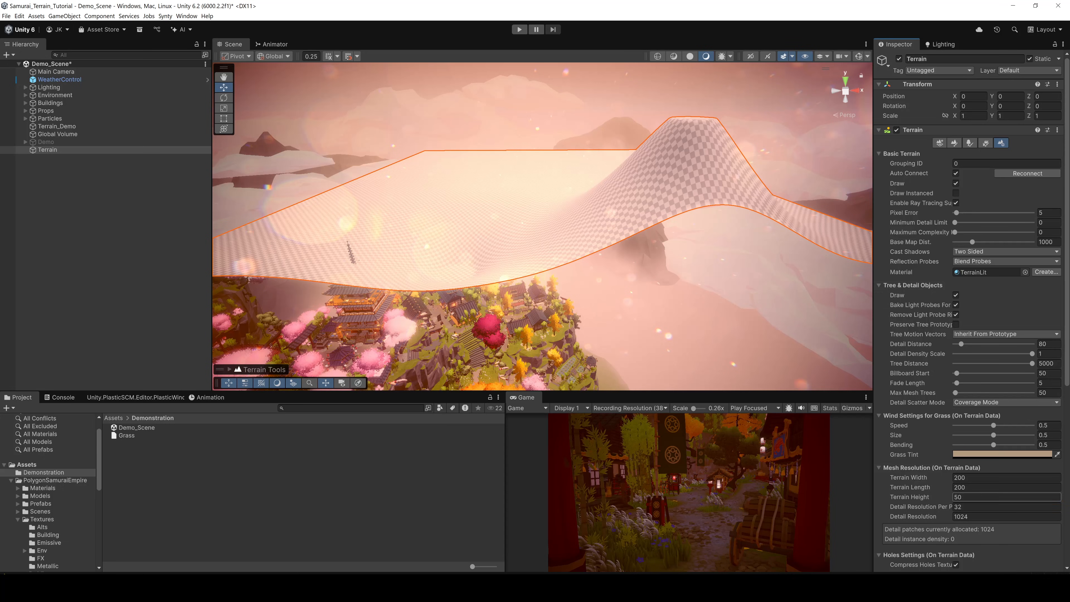
text(20)
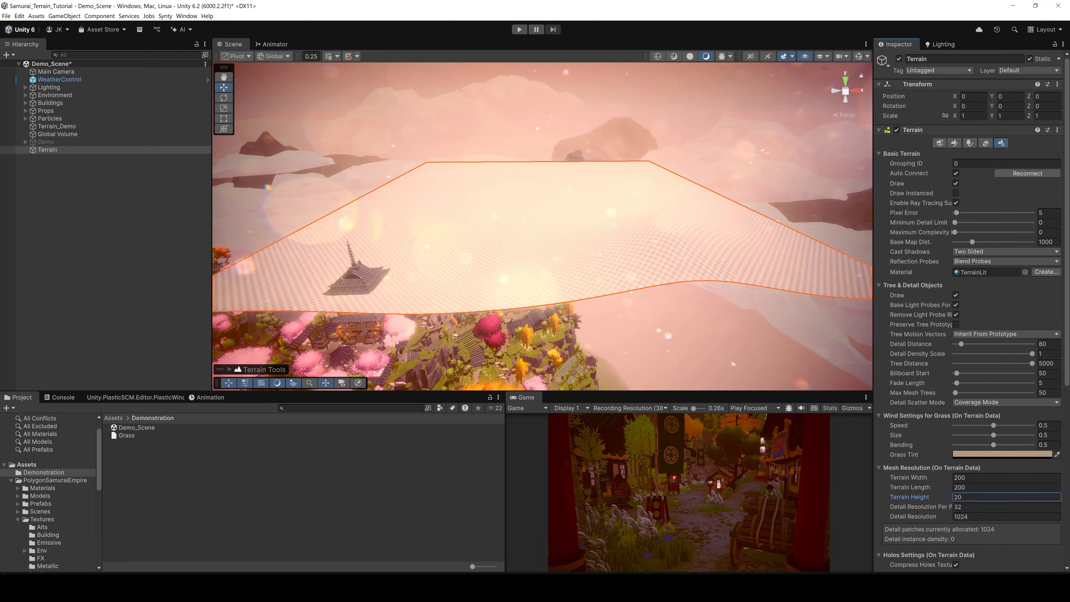
click(954, 142)
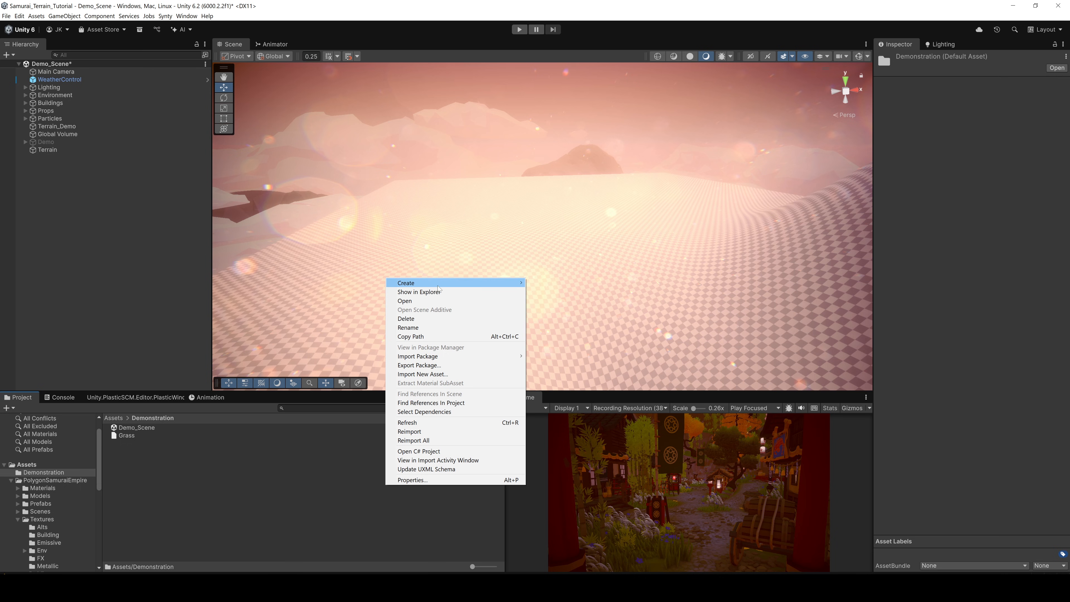
Step: Start a new Terrain Layer asset in the Demonstration folder for Grass_Example
click(405, 284)
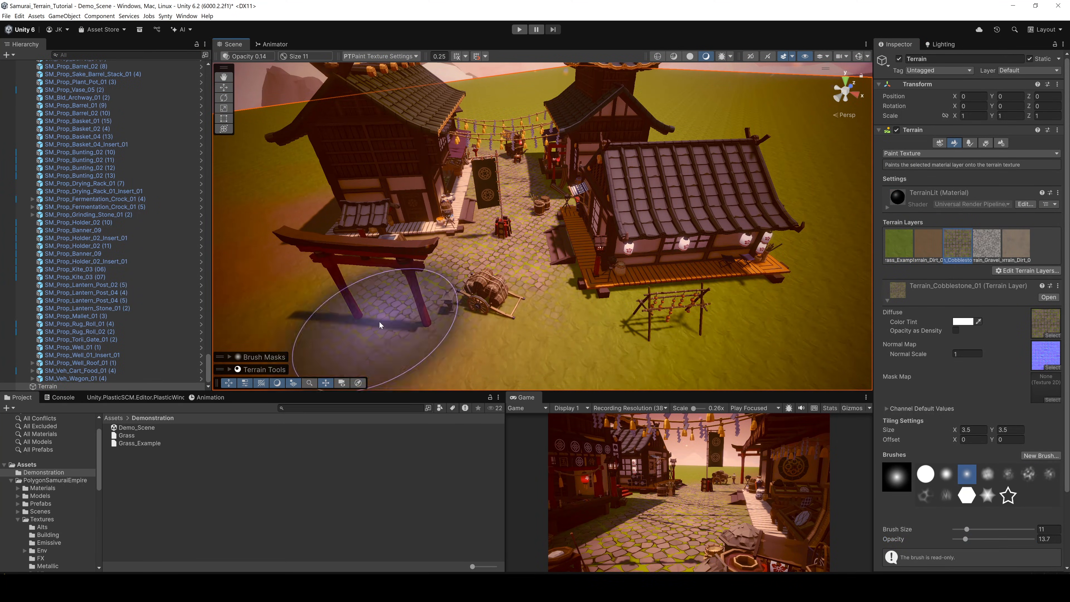
Step: Brush dirt and Grass_Example layers onto the ground near the gate
click(929, 243)
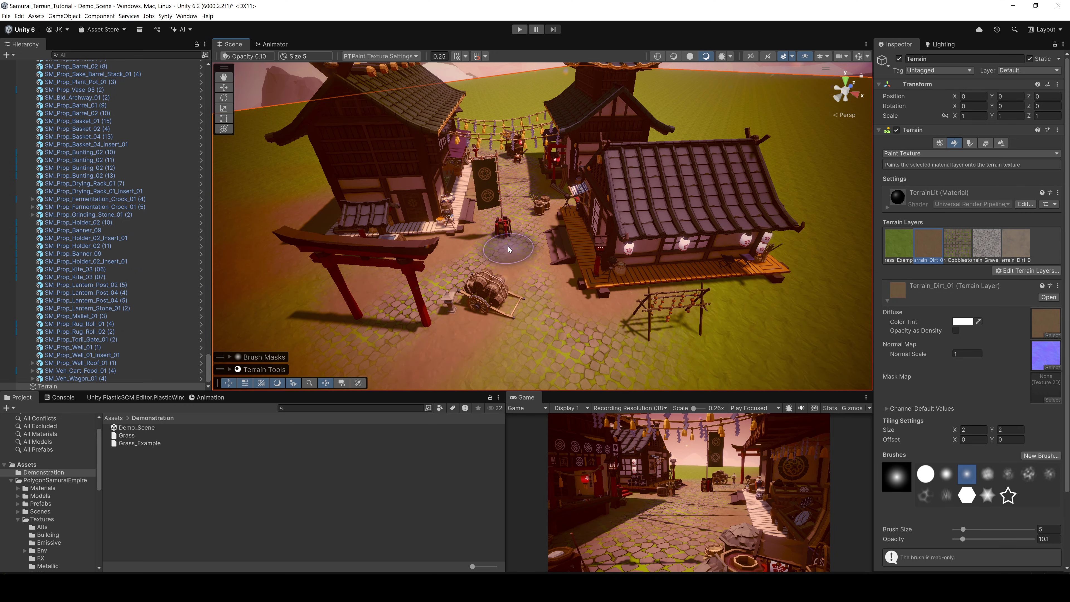
click(898, 244)
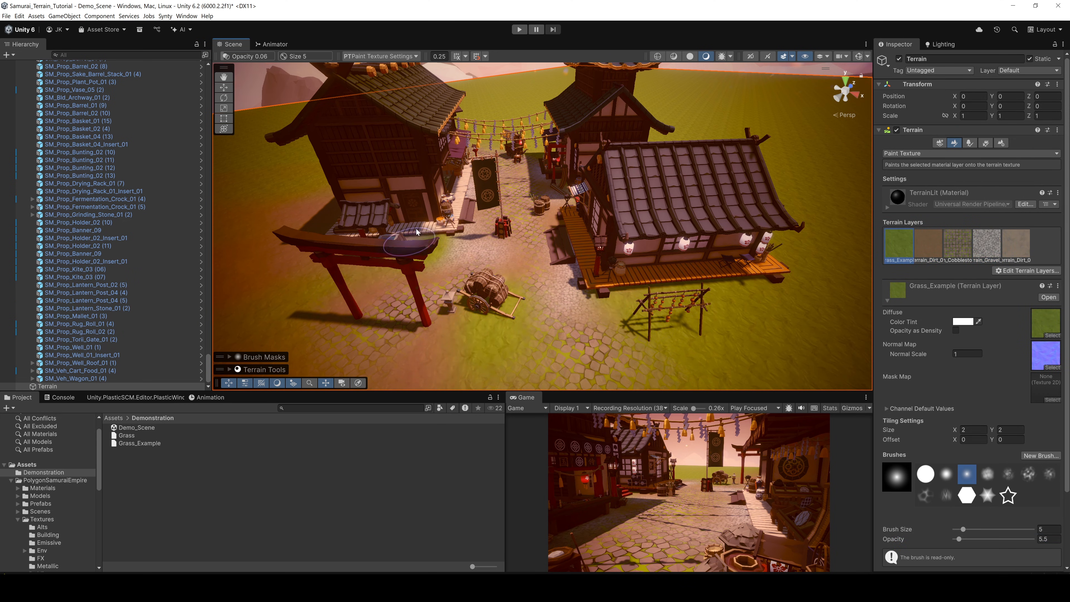
click(958, 243)
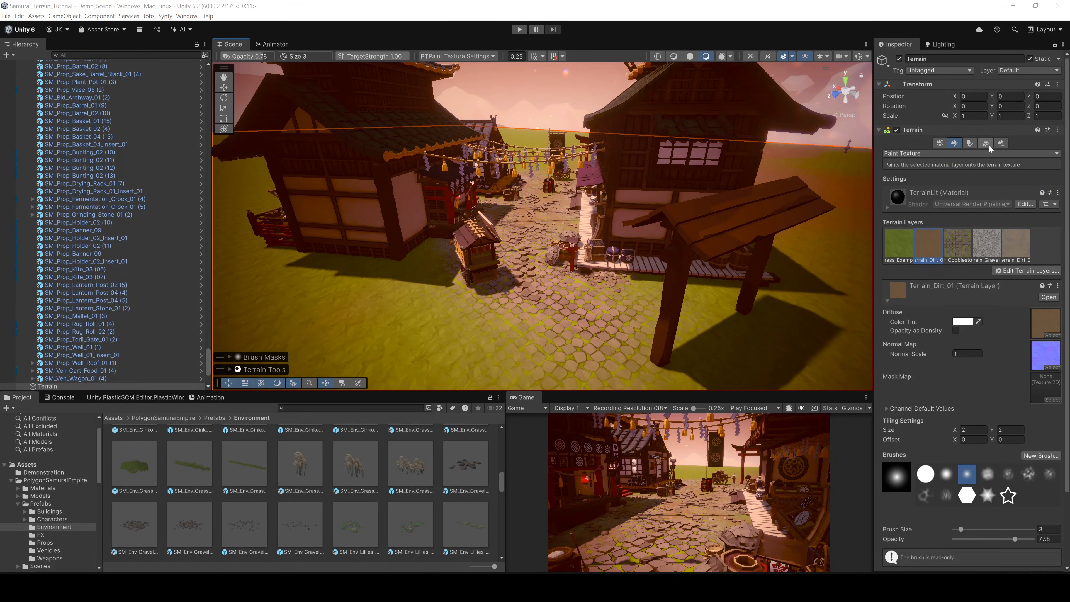
Step: Add a bamboo prefab as a new terrain tree type for planting groves
click(973, 143)
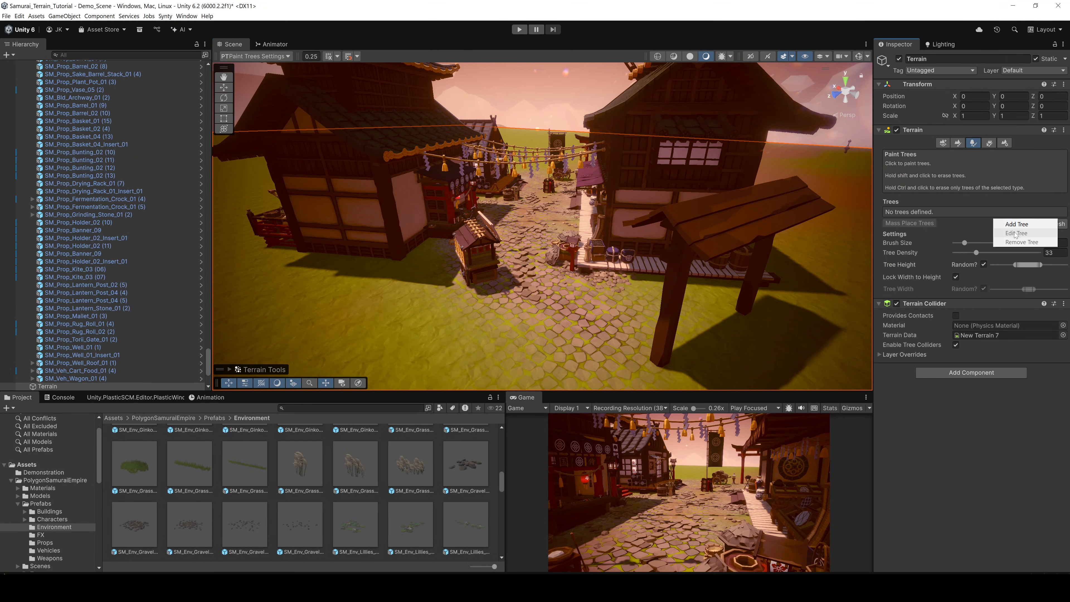
click(1016, 225)
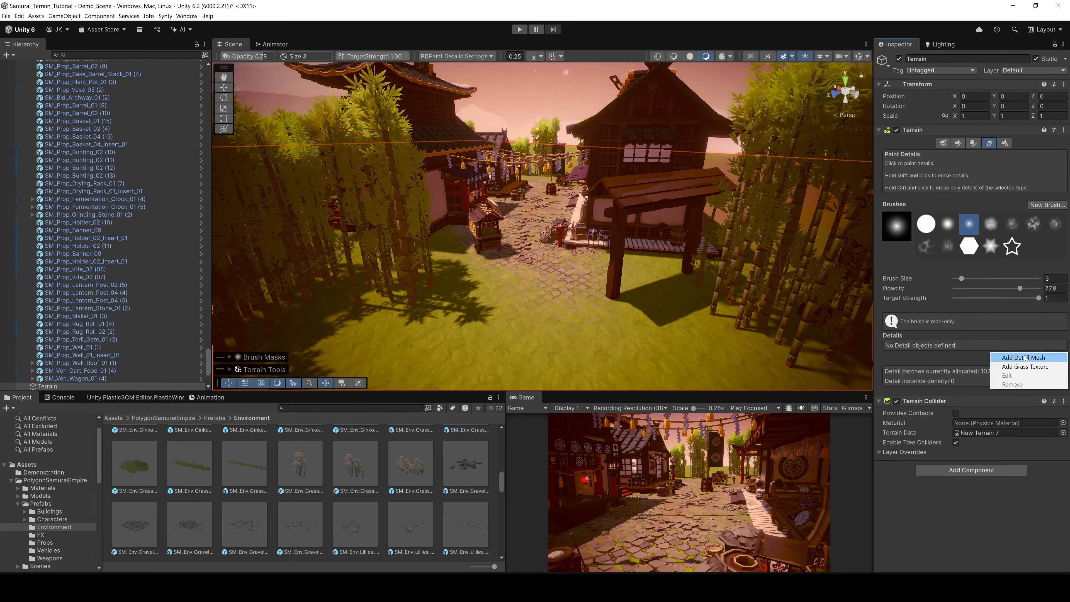
Step: Add Grass_01_TGA as a grass detail texture and paint tufts onto the terrain
click(1026, 367)
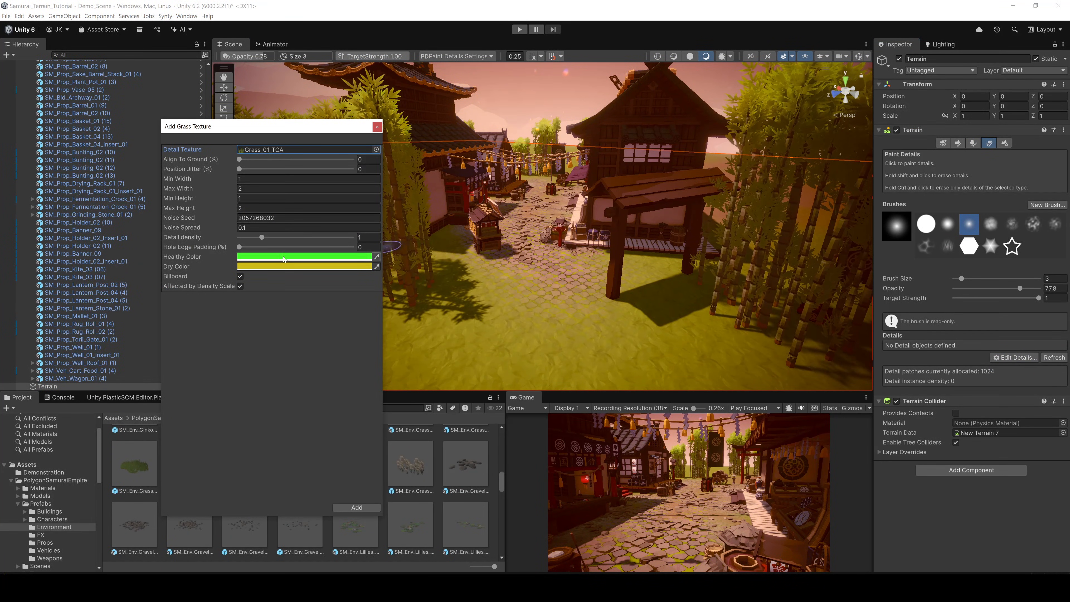
click(356, 507)
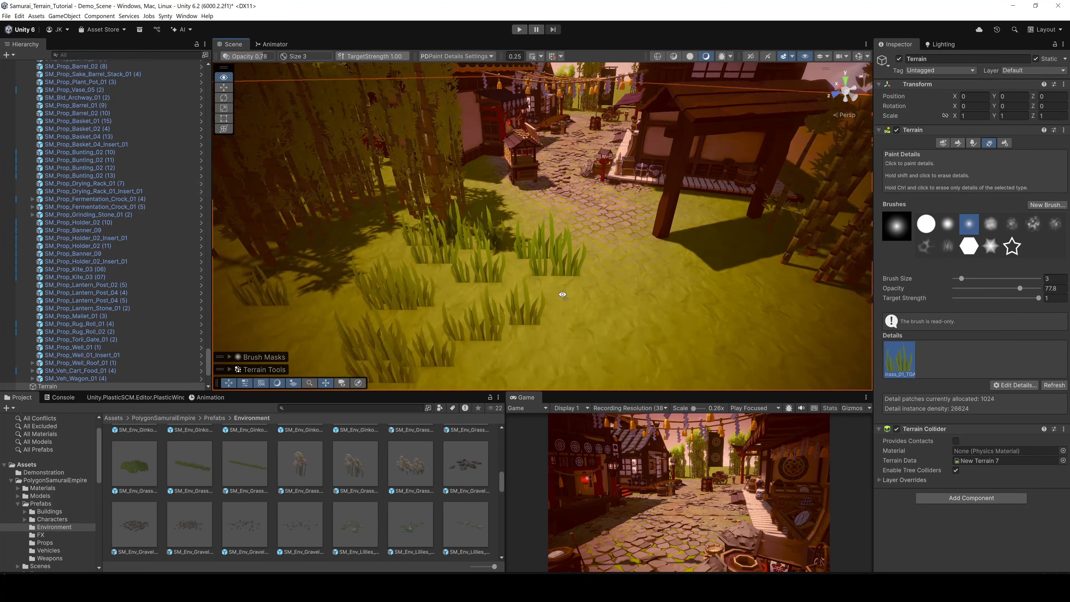
click(1015, 385)
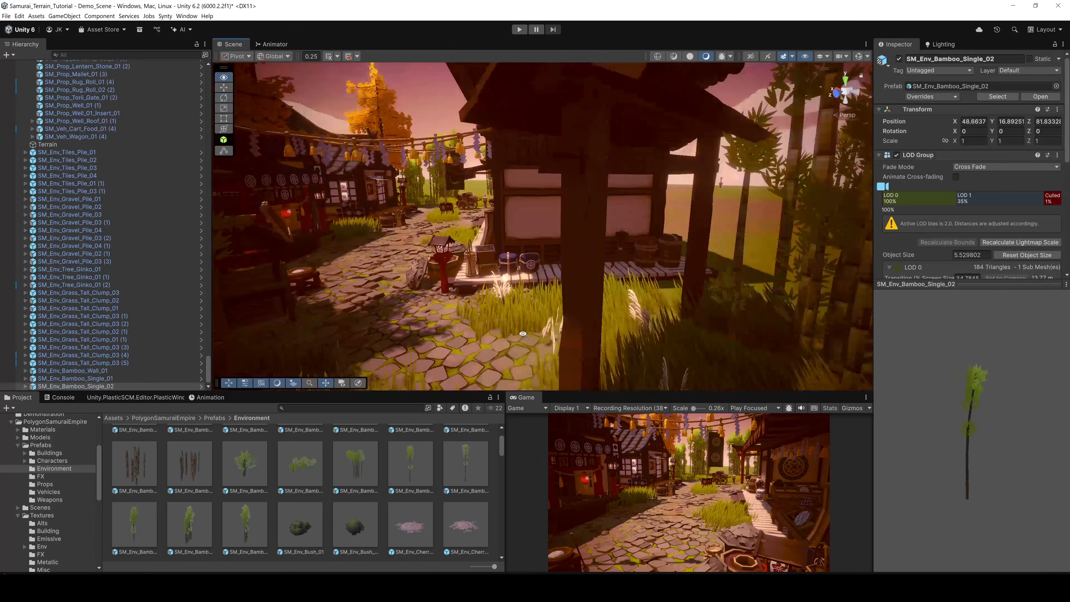
Step: Create a Global Volume via the GameObject menu and give it a new profile
click(36, 16)
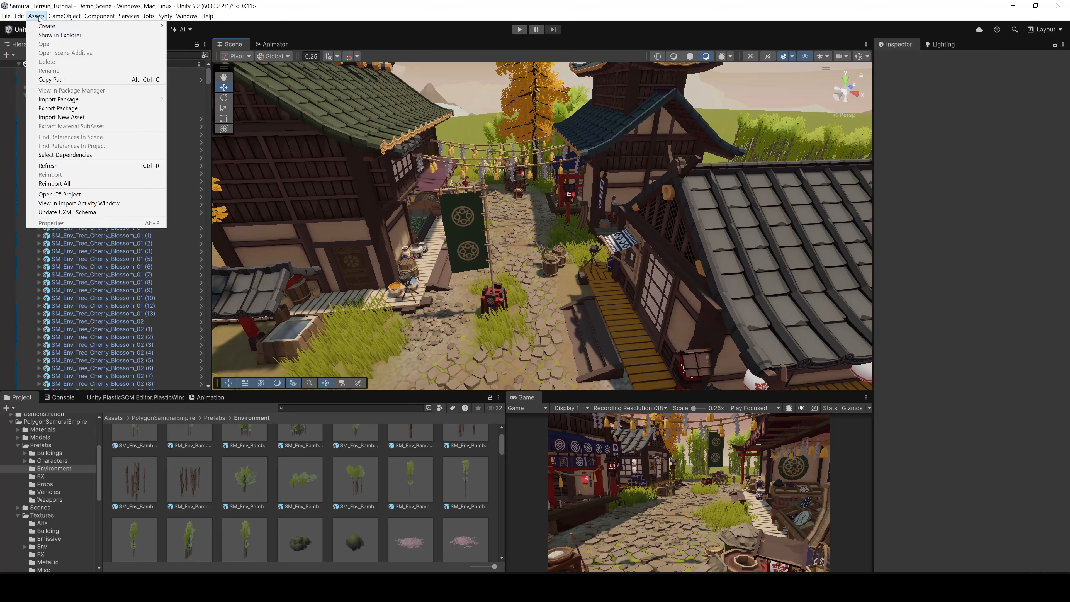
click(64, 17)
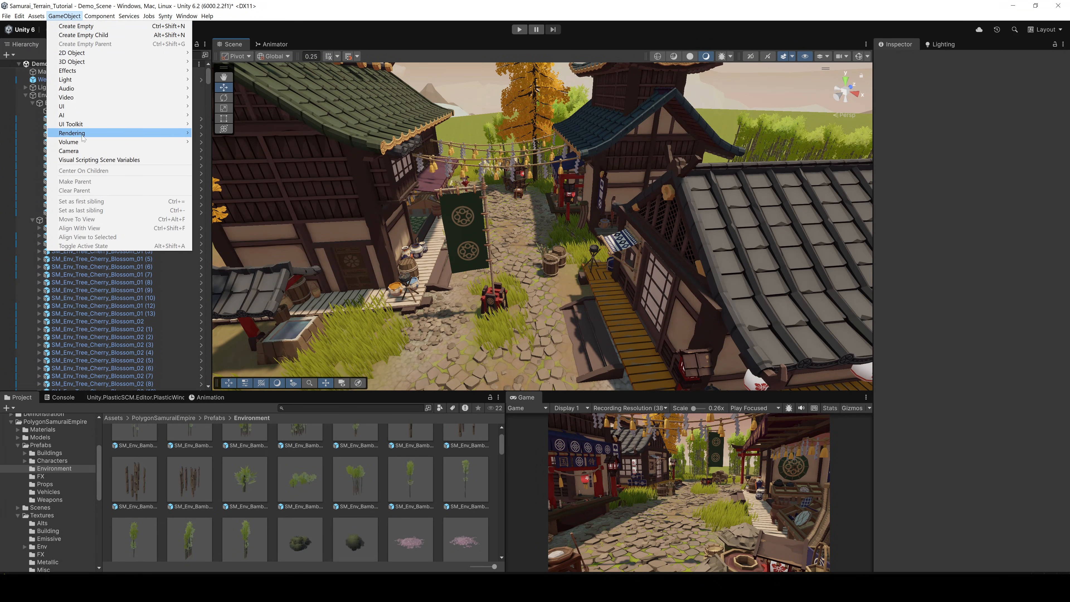
mouse_move(83, 144)
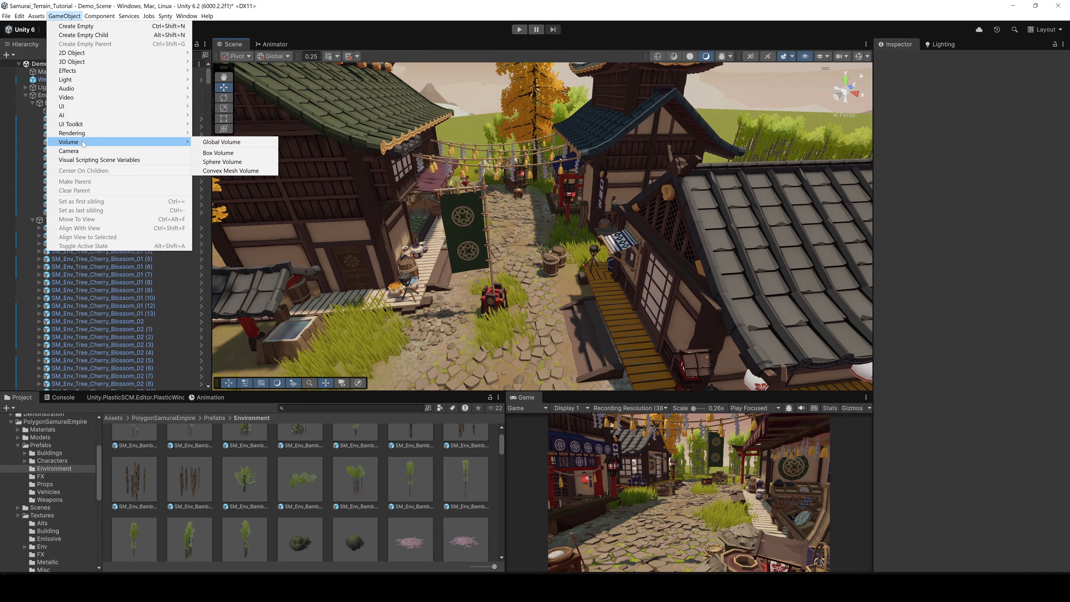
click(221, 142)
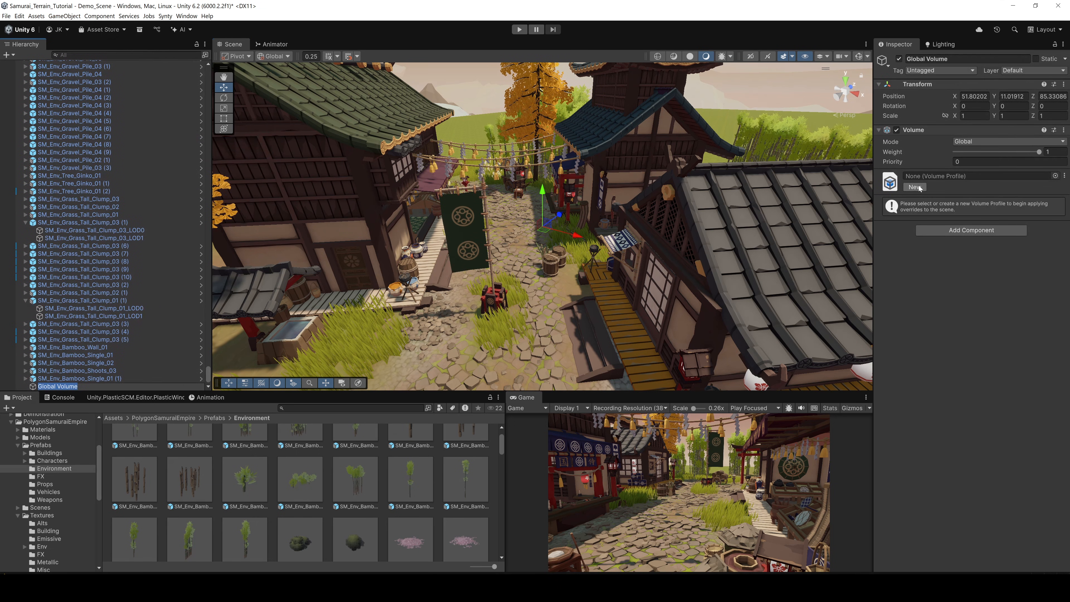
click(915, 187)
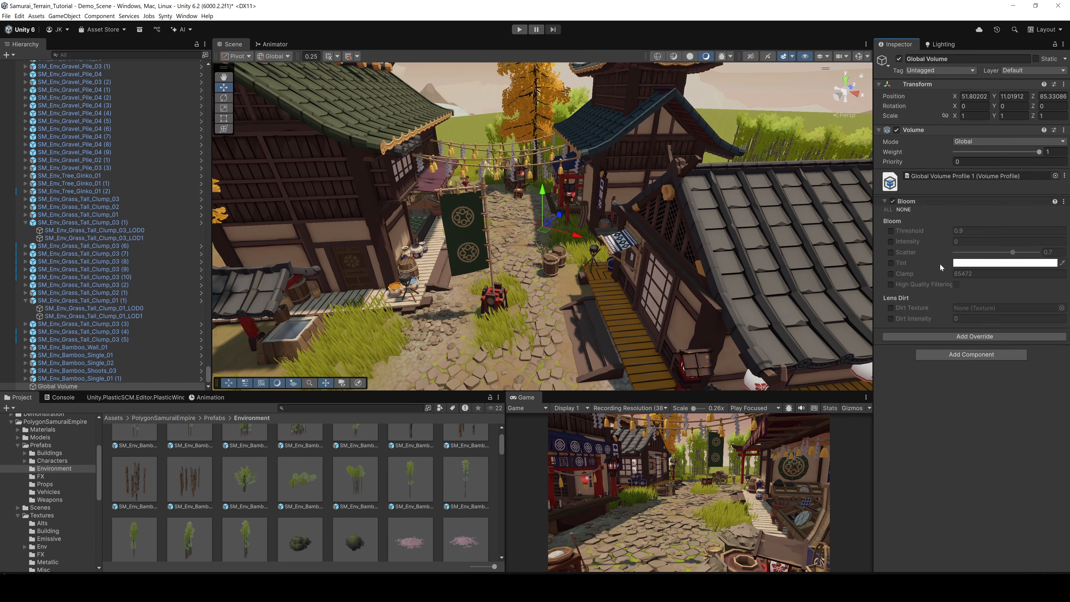